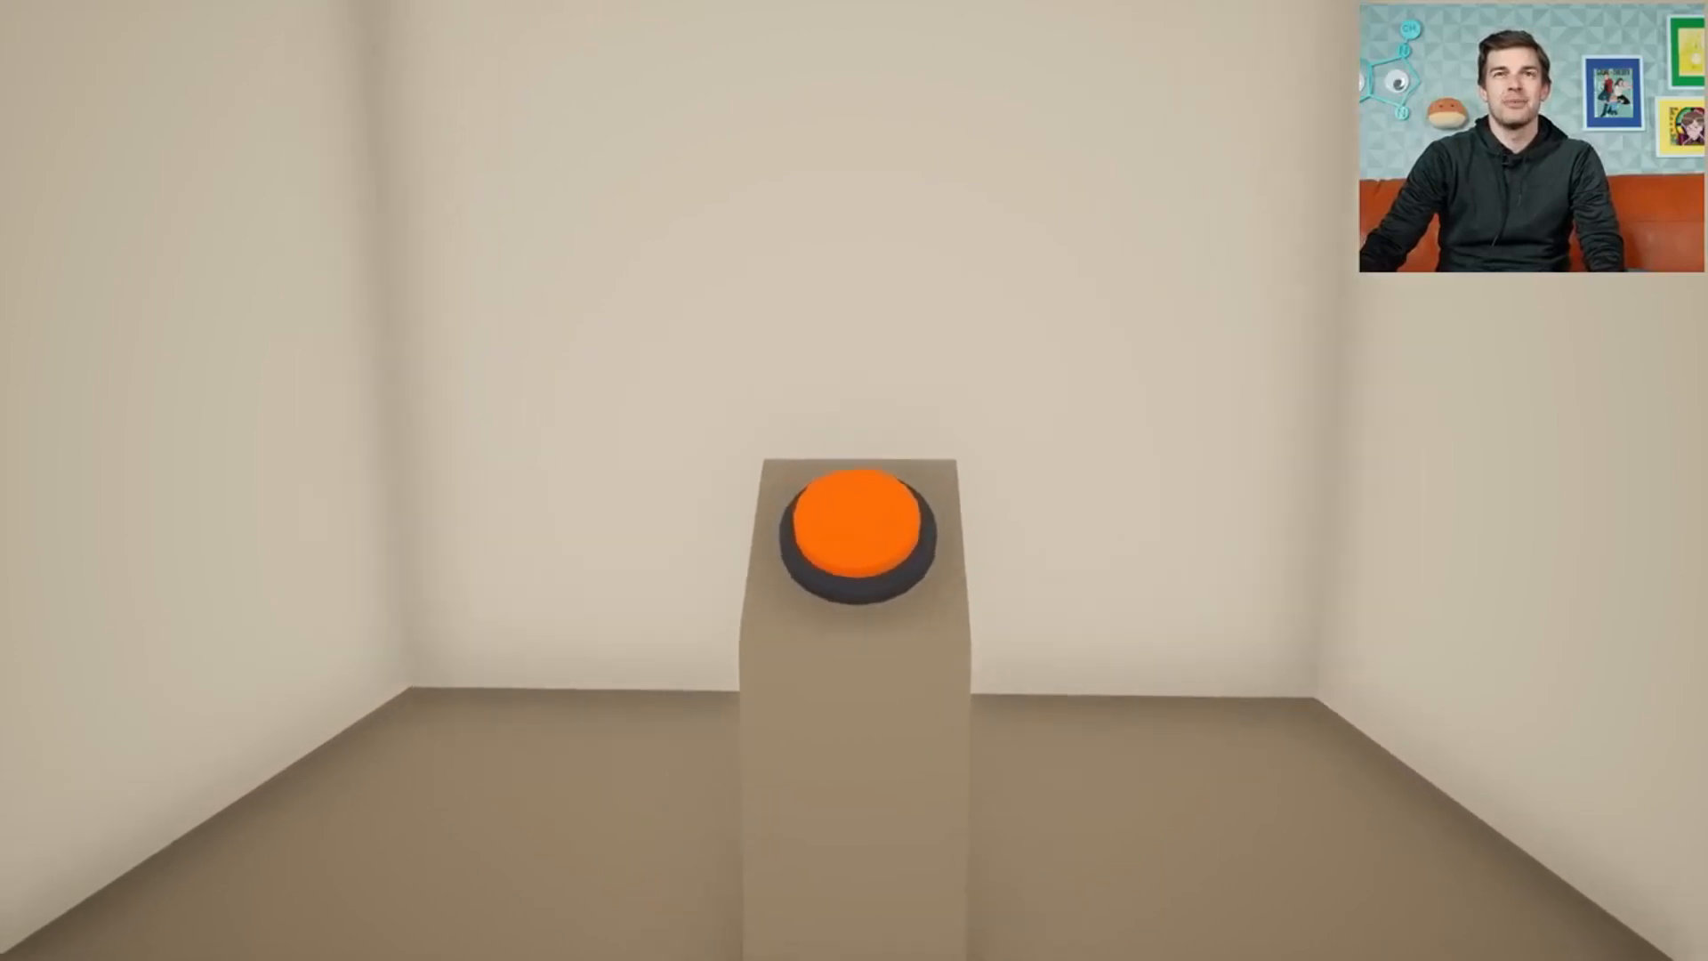
Press the orange pedestal button so the line "Never open this game again." appears.
left_click(856, 533)
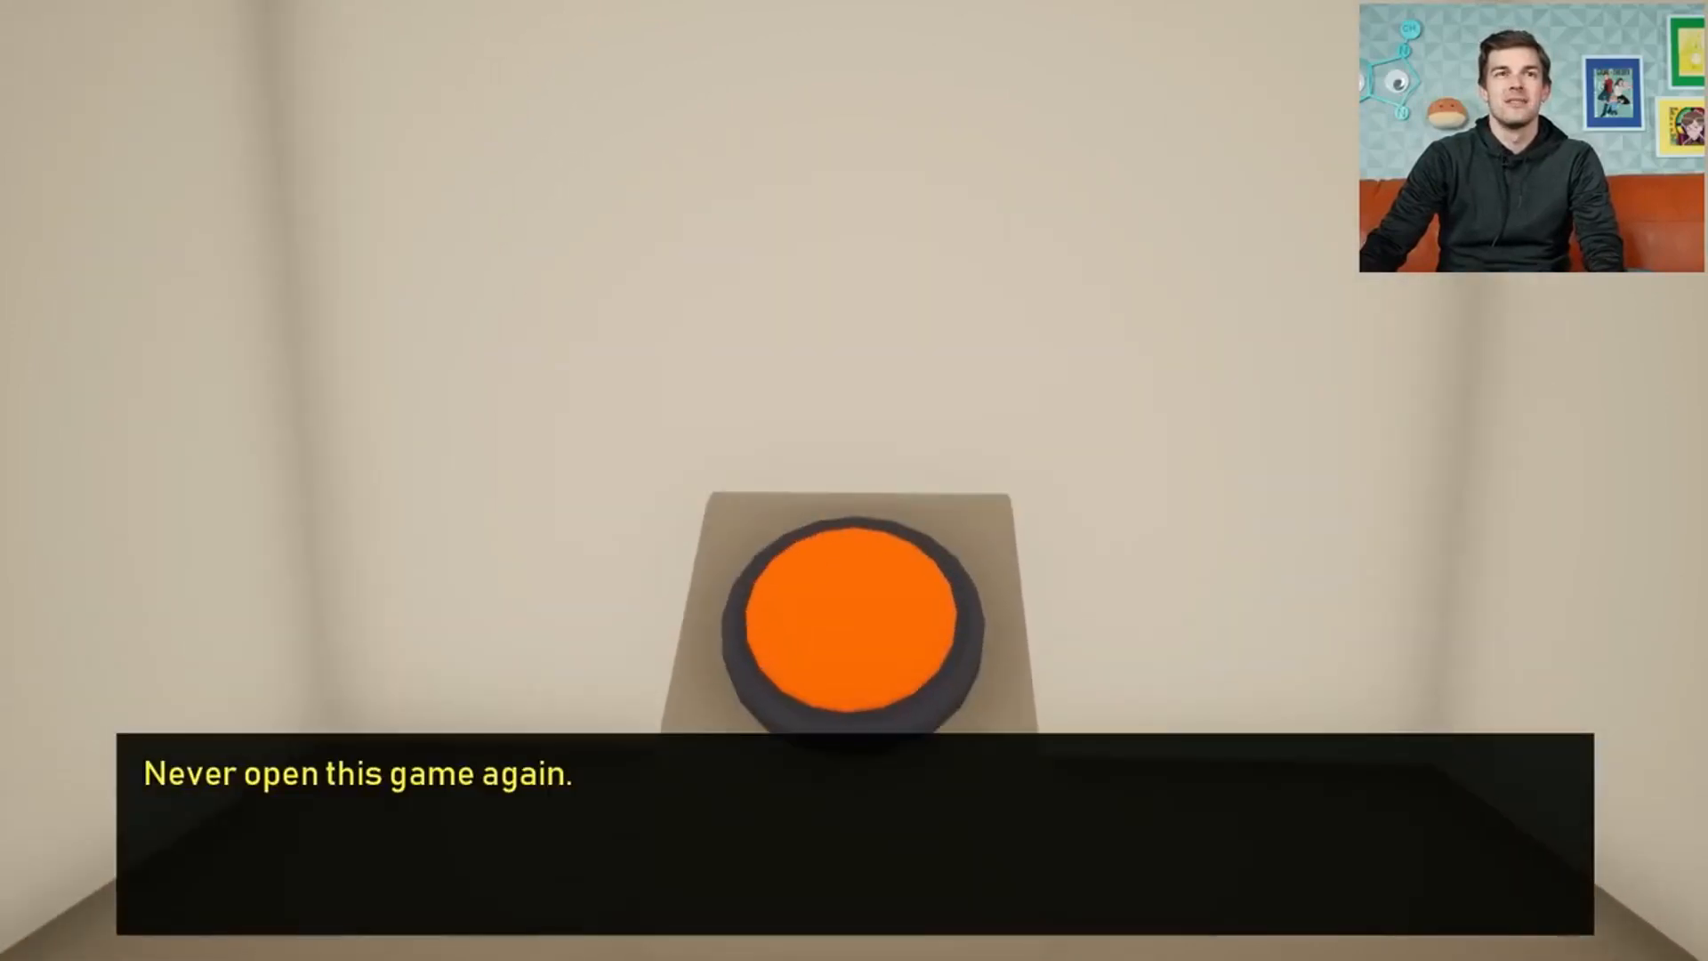